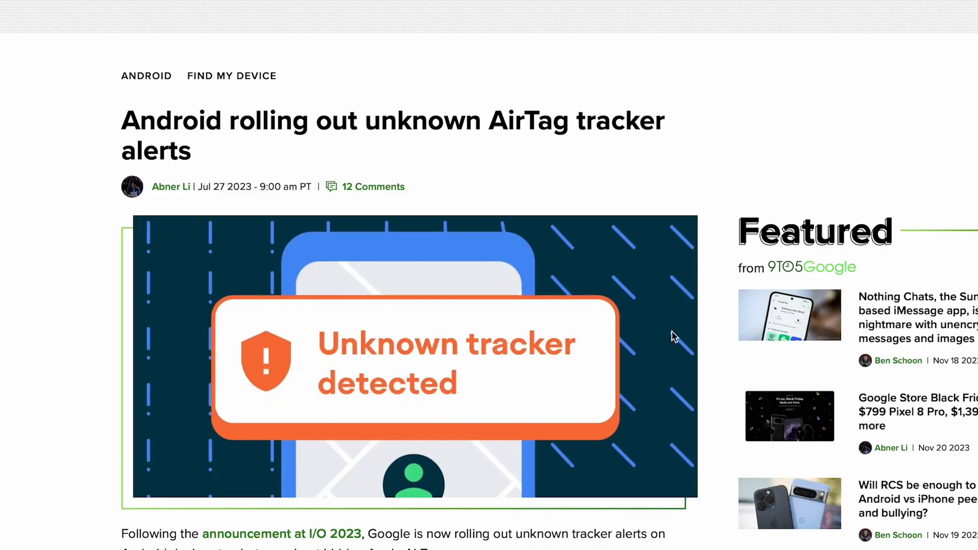
pyautogui.moveTo(35, 11)
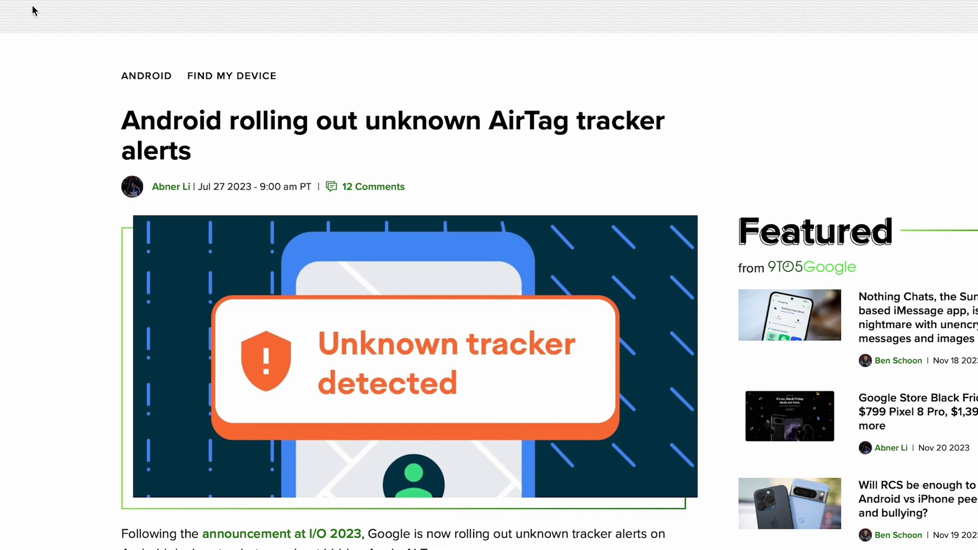
# Write 'import simplepyble' and 'import time' lines, then start a datetime import line
pyautogui.scroll(-3)
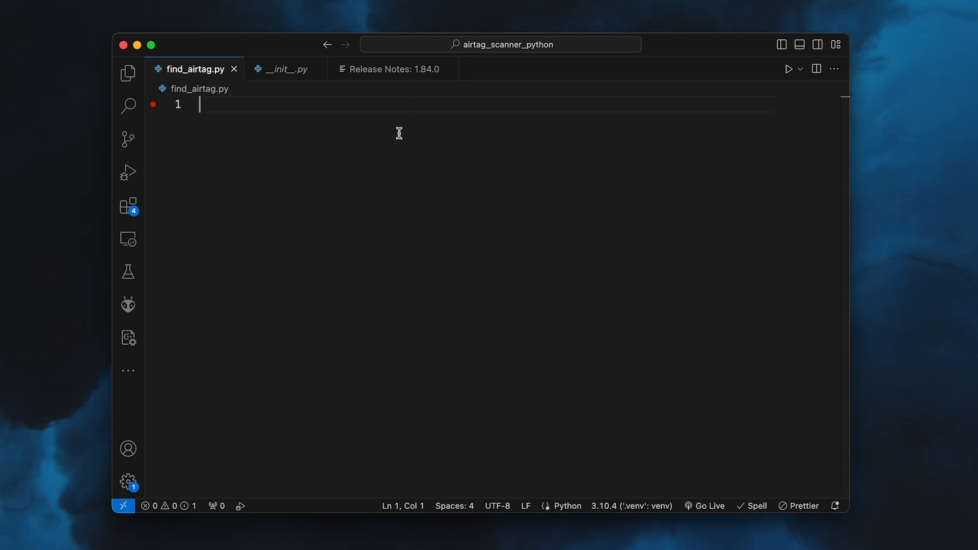
pyautogui.write('import')
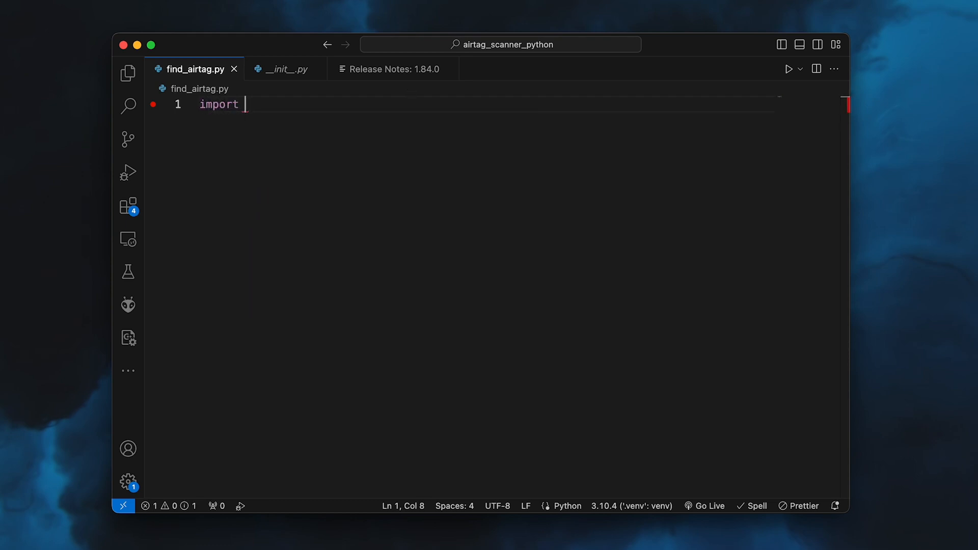
pyautogui.write('simplepyble')
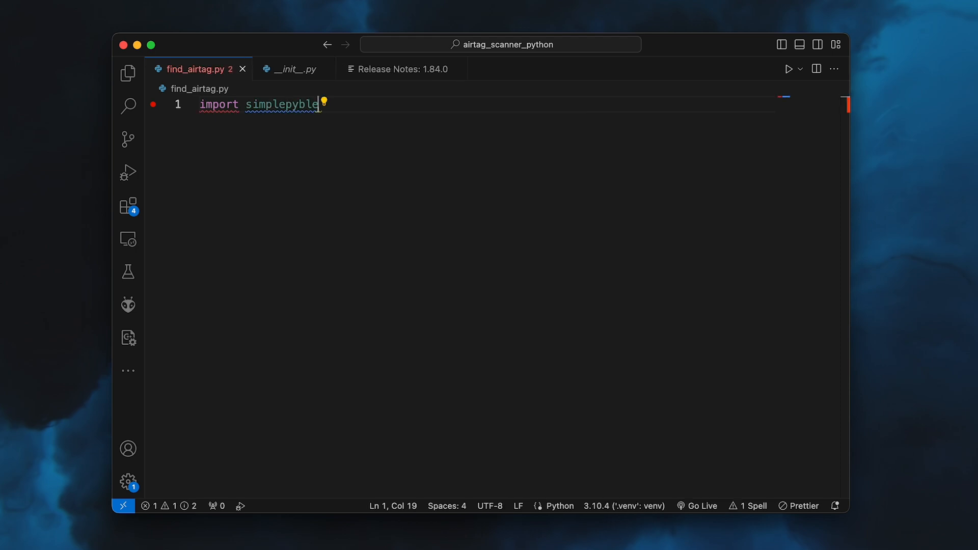
pyautogui.press('enter')
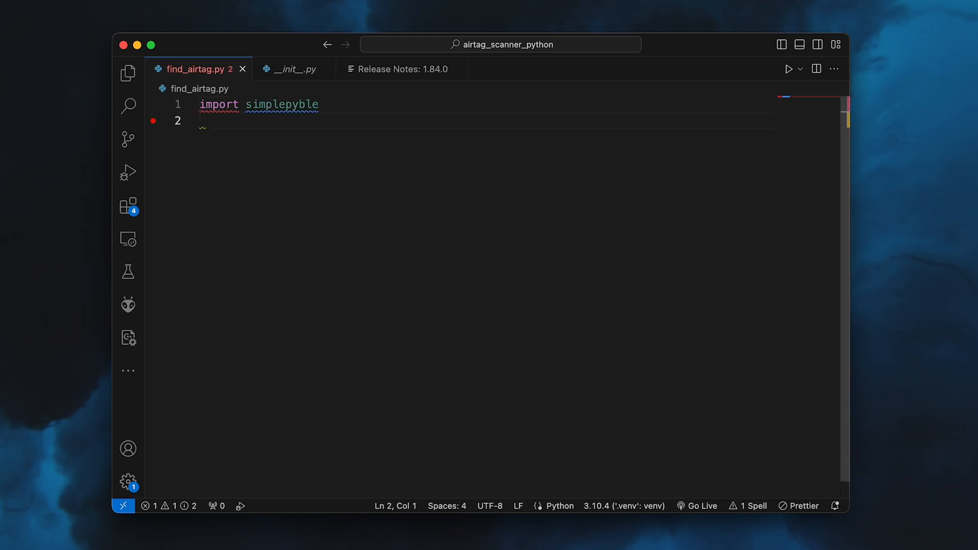
pyautogui.write('import time')
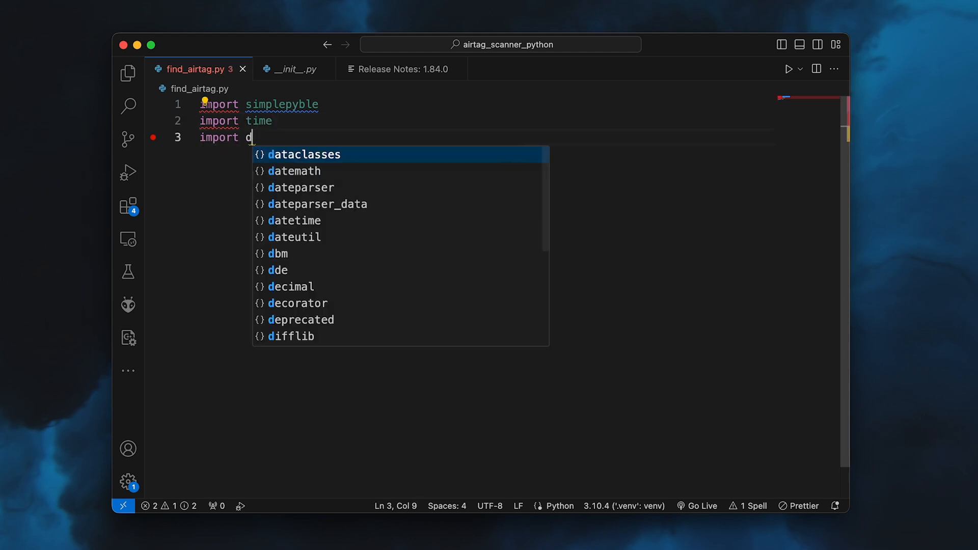
pyautogui.write('atetime from datetime')
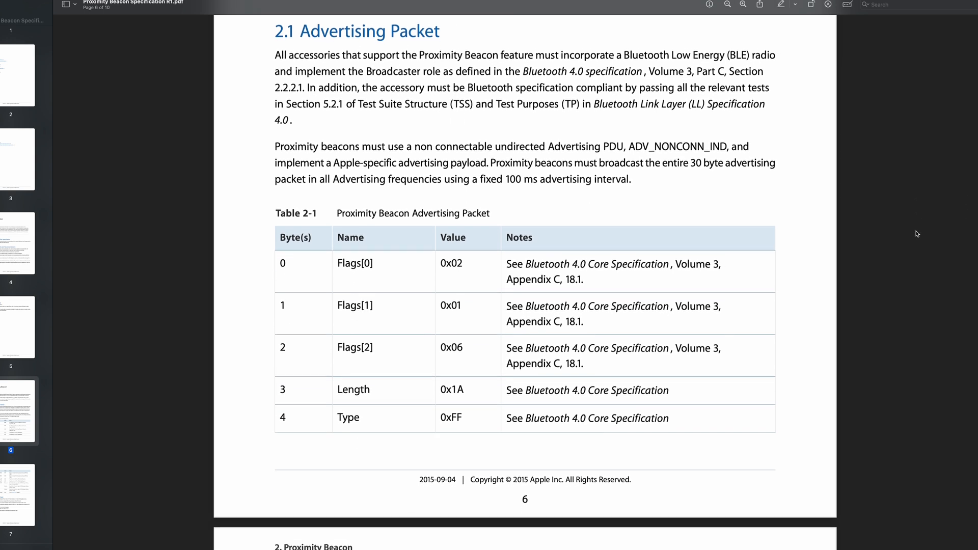
# Scroll page 6 of the Proximity Beacon PDF to the Company ID and Beacon Type byte tables
pyautogui.scroll(-3)
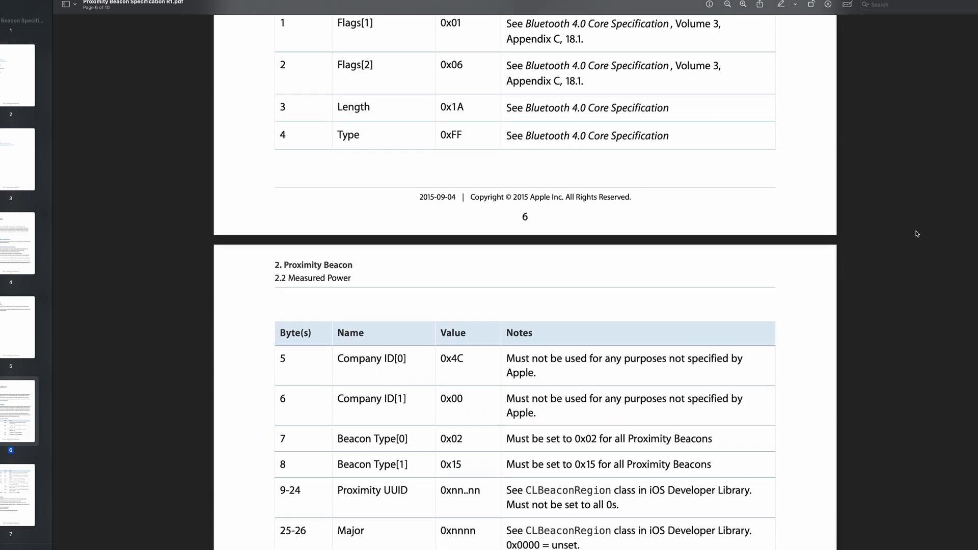